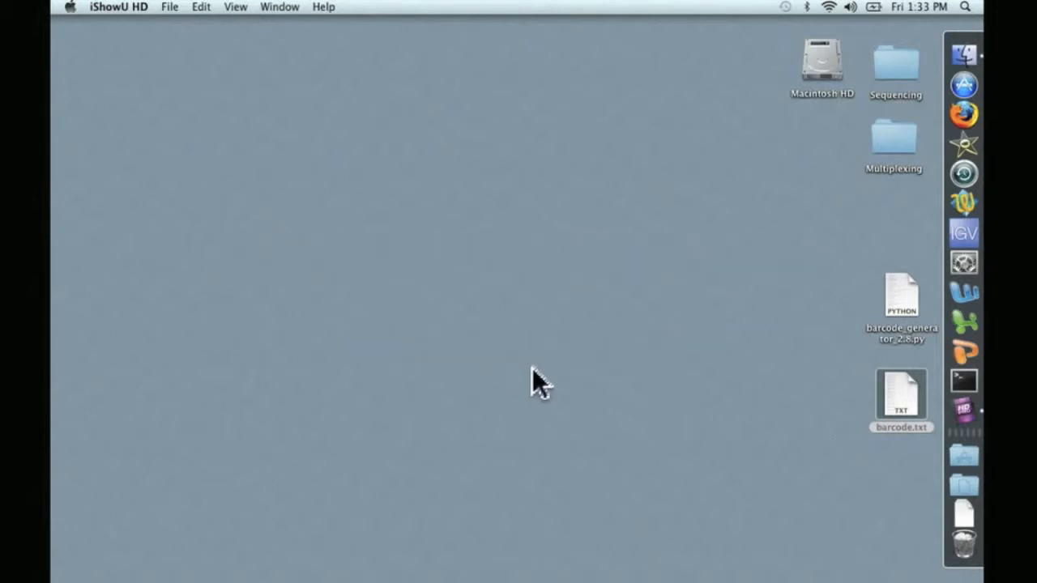
mouse_move(940, 397)
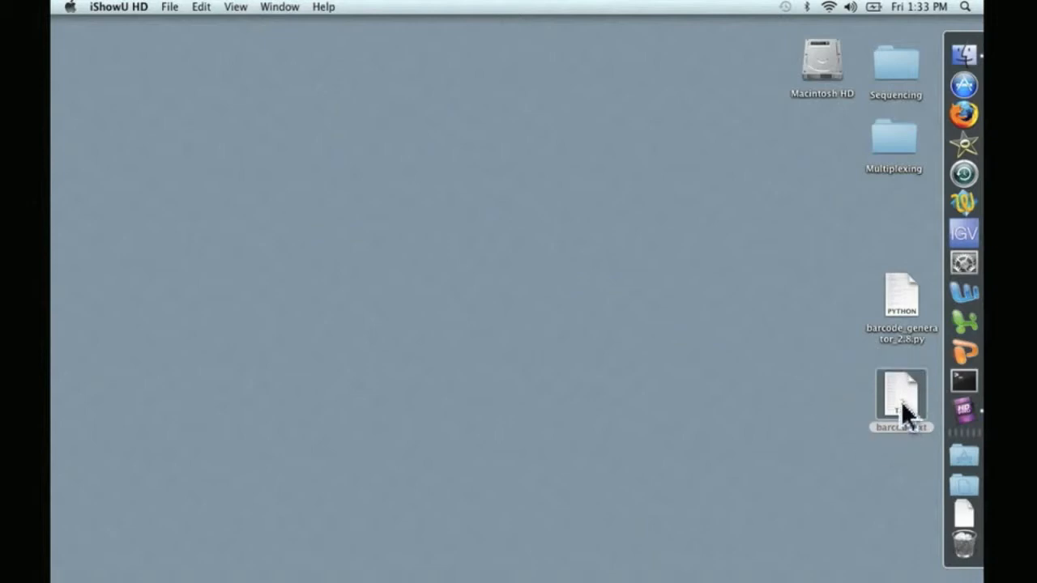
- Open barcode.txt maximized and select the first adA2 adapter sequence
double_click(900, 401)
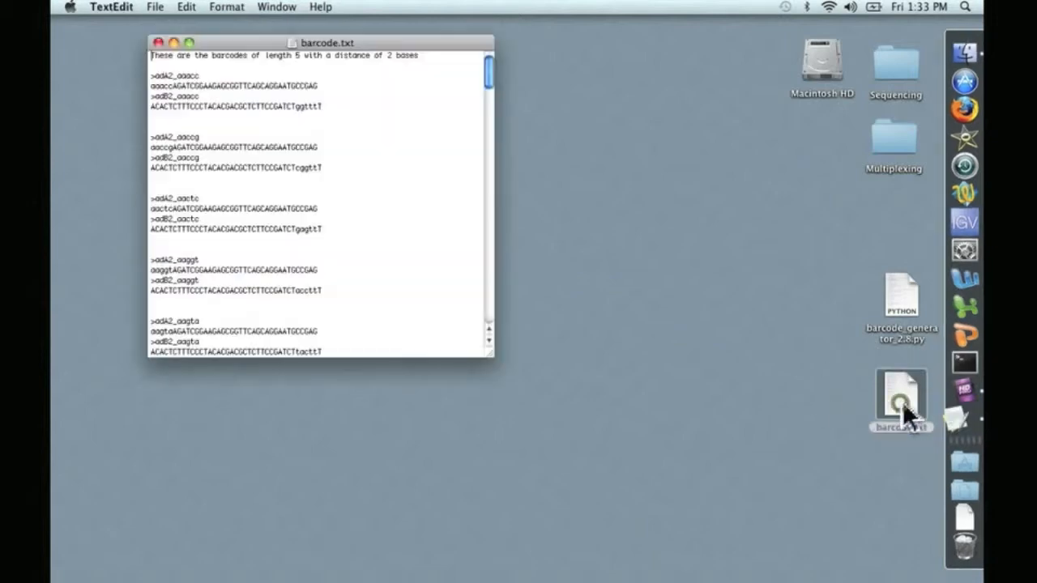
left_click(188, 43)
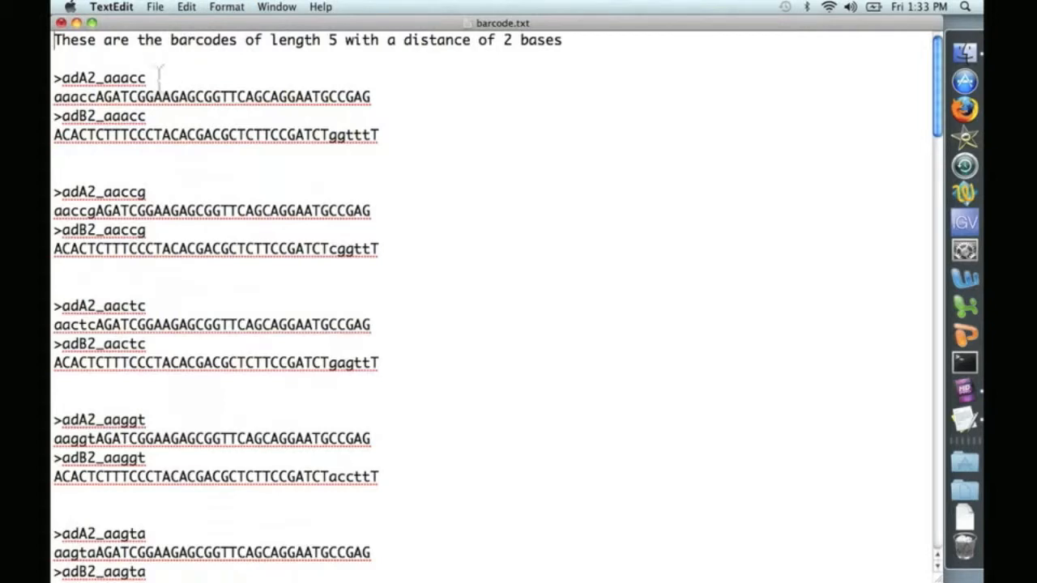
double_click(97, 77)
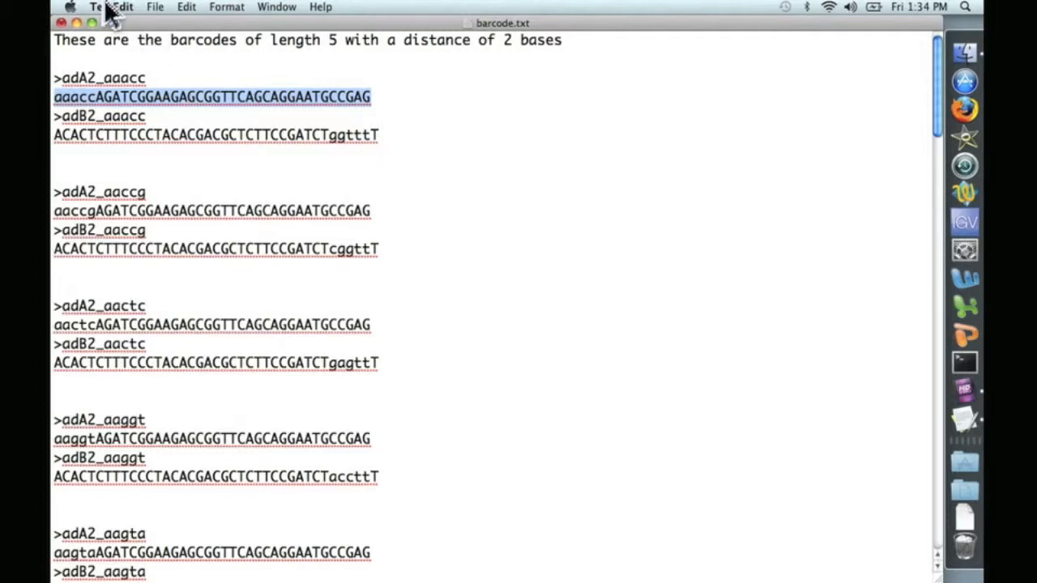
- Start opening barcode_generator_2.8.py through the File > Open… command
left_click(99, 6)
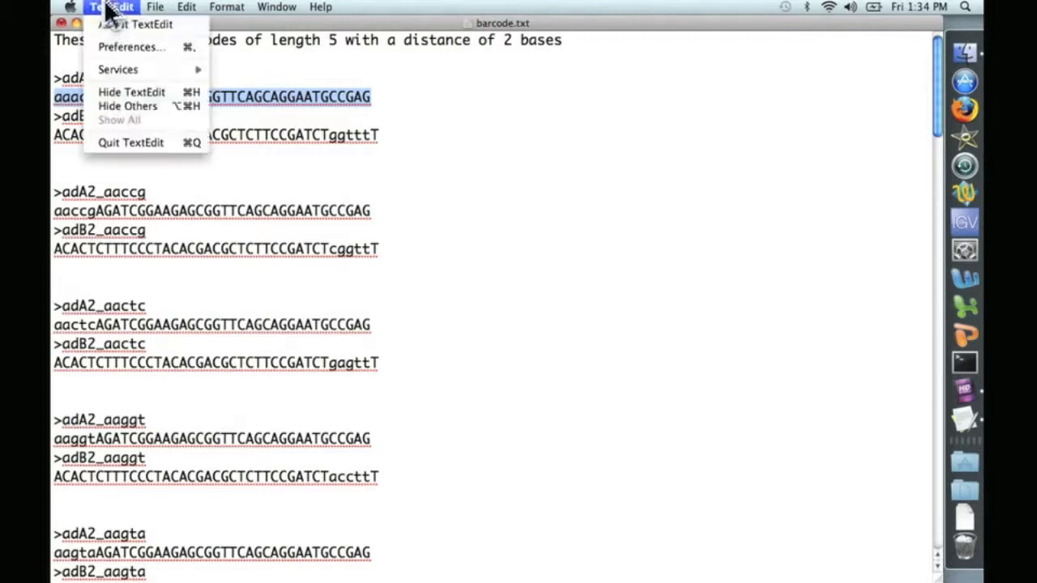
mouse_move(154, 130)
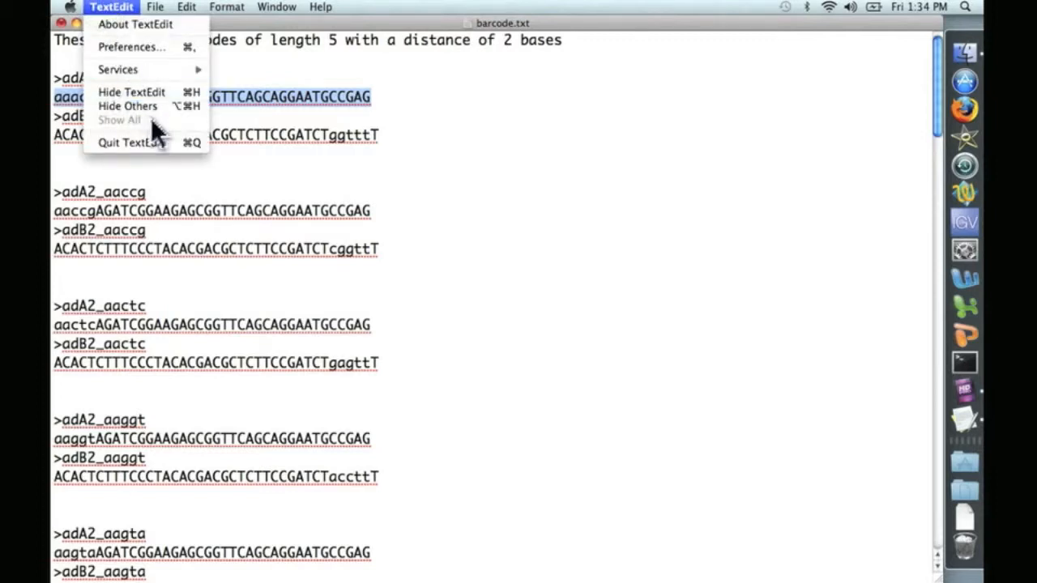
left_click(155, 7)
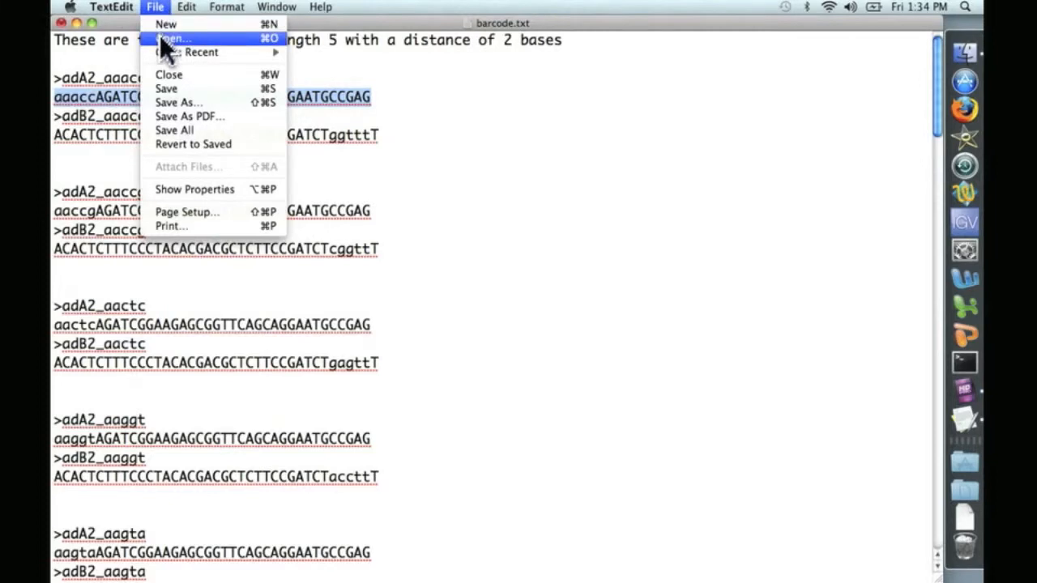
left_click(171, 39)
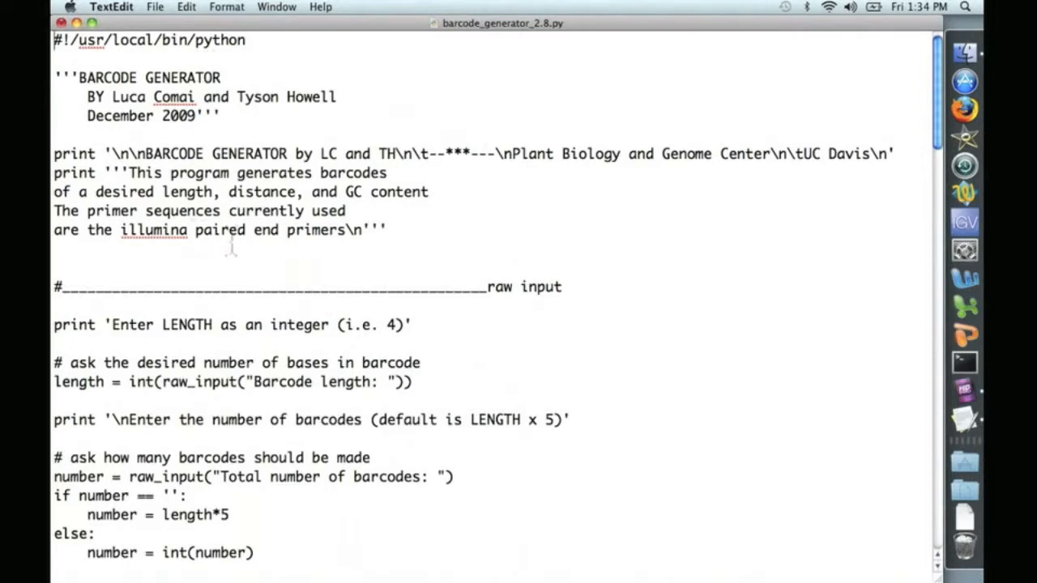
- Scroll the script to the output-writing and primer sequence section with primerA
scroll("down", 3)
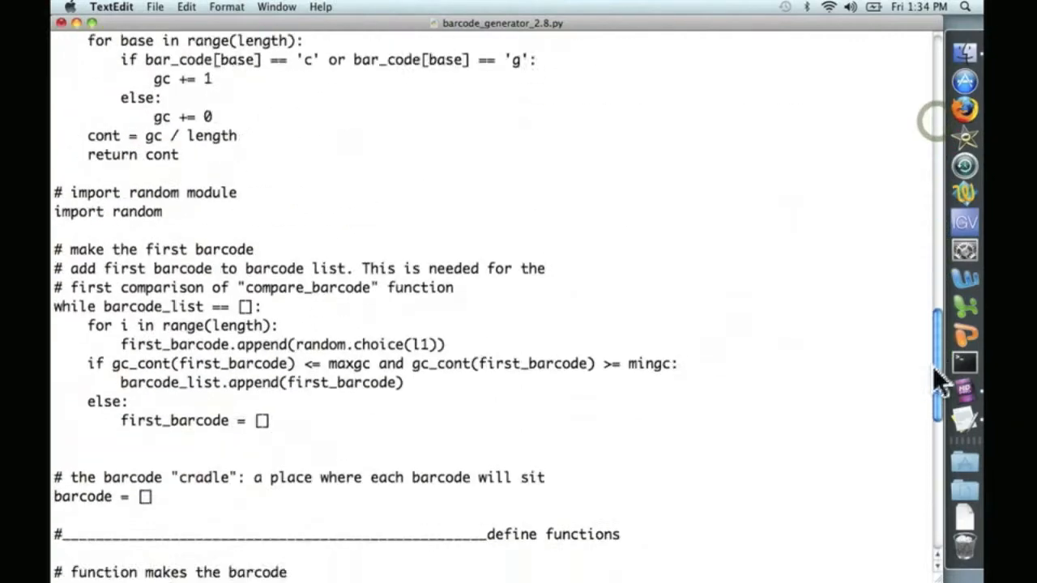
scroll("down", 3)
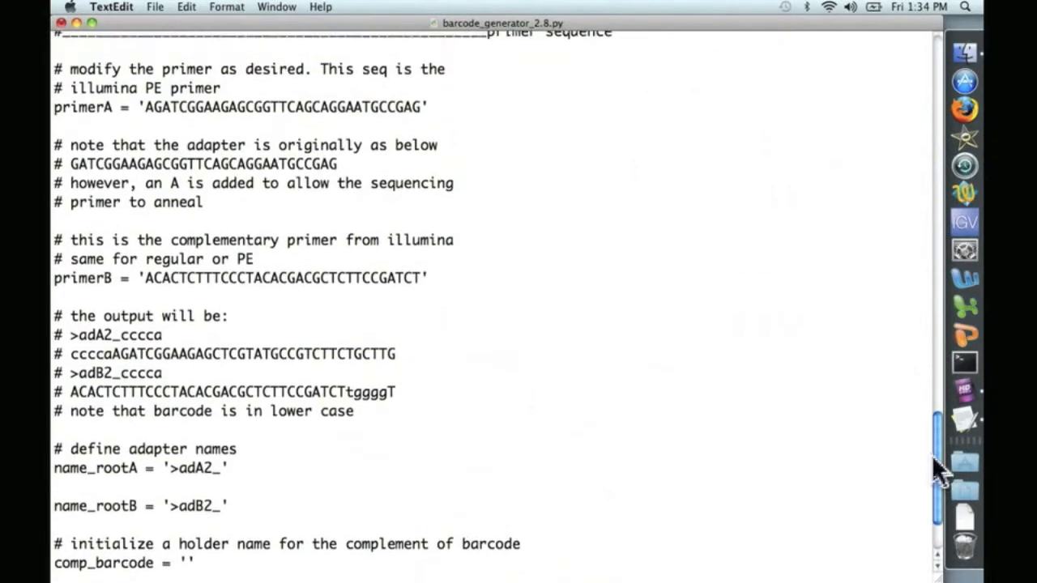
scroll("up", 3)
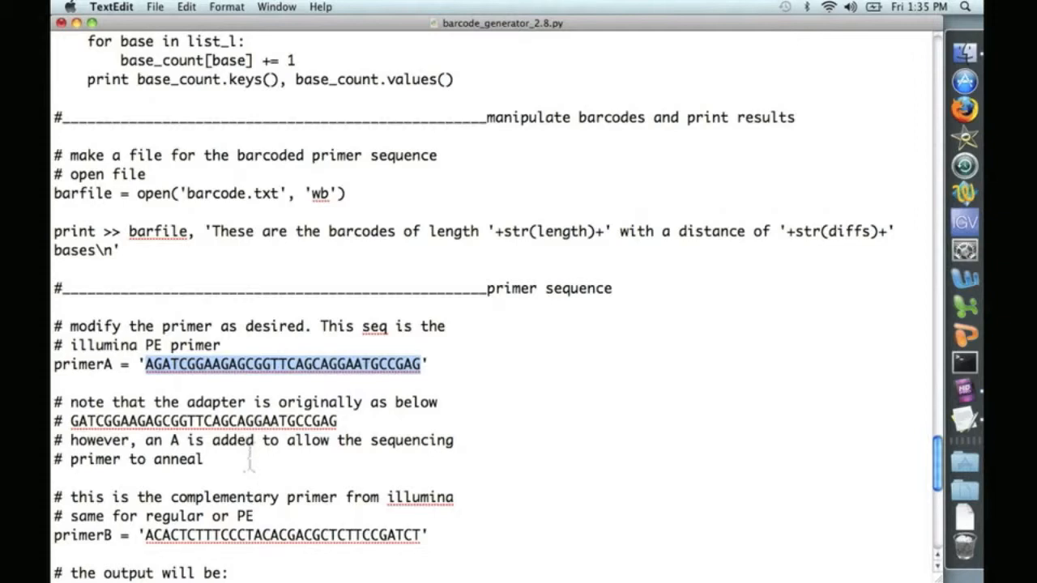
mouse_move(235, 469)
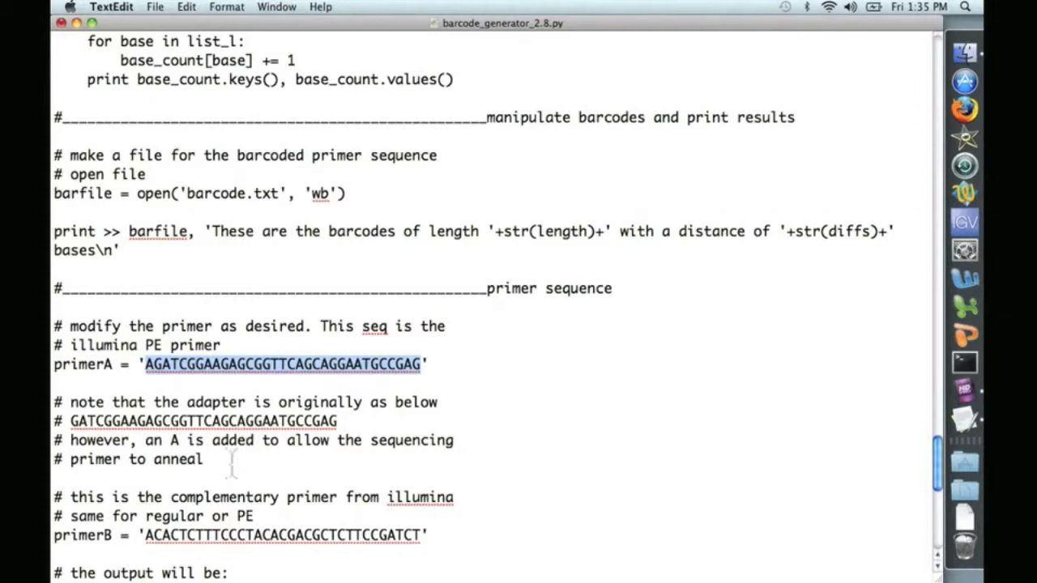